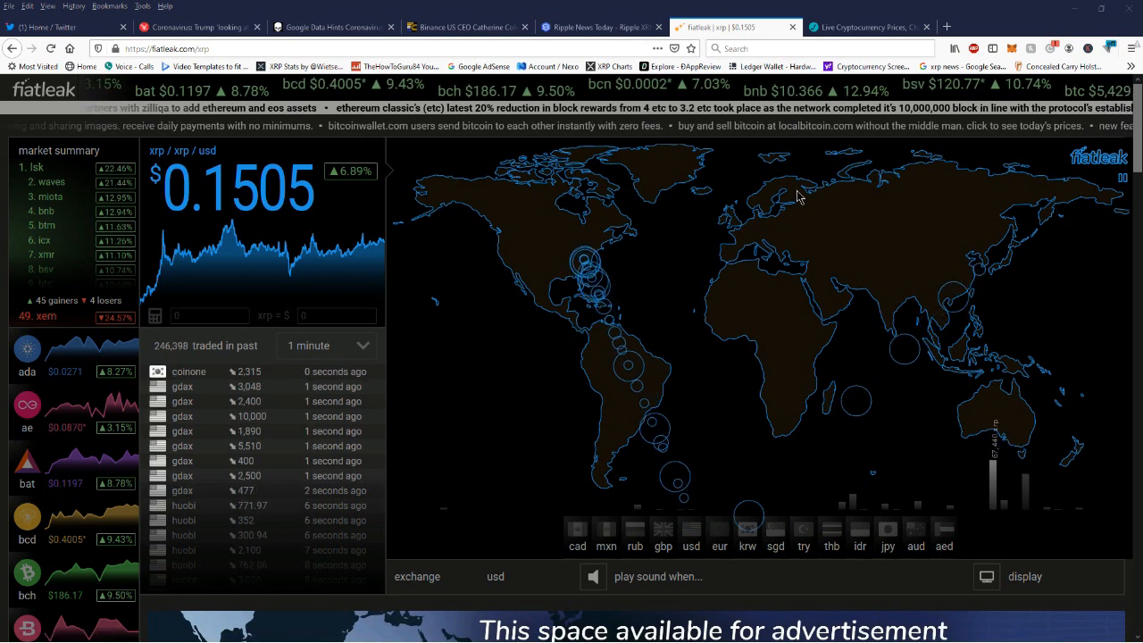
- Switch from the Fiatleak XRP/USD map to the Live Coin Watch price table
{"action": "left_click", "coordinate": [860, 27]}
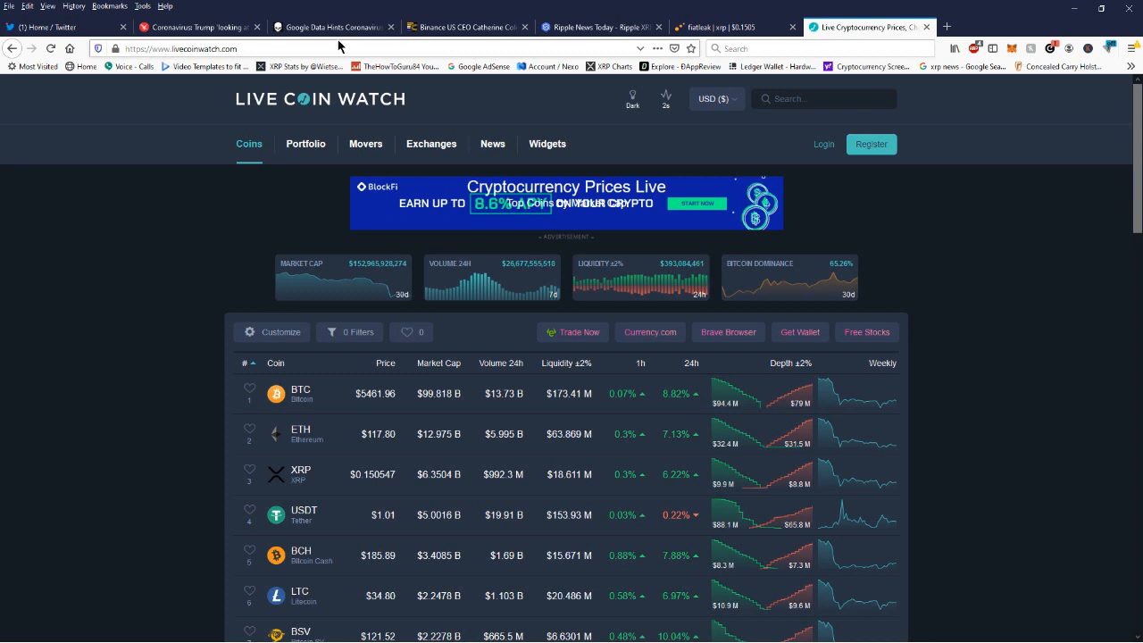
- Read Smartereum's Ripple XRP article down to its support levels, then switch to the Independent stimulus-check story
{"action": "left_click", "coordinate": [598, 27]}
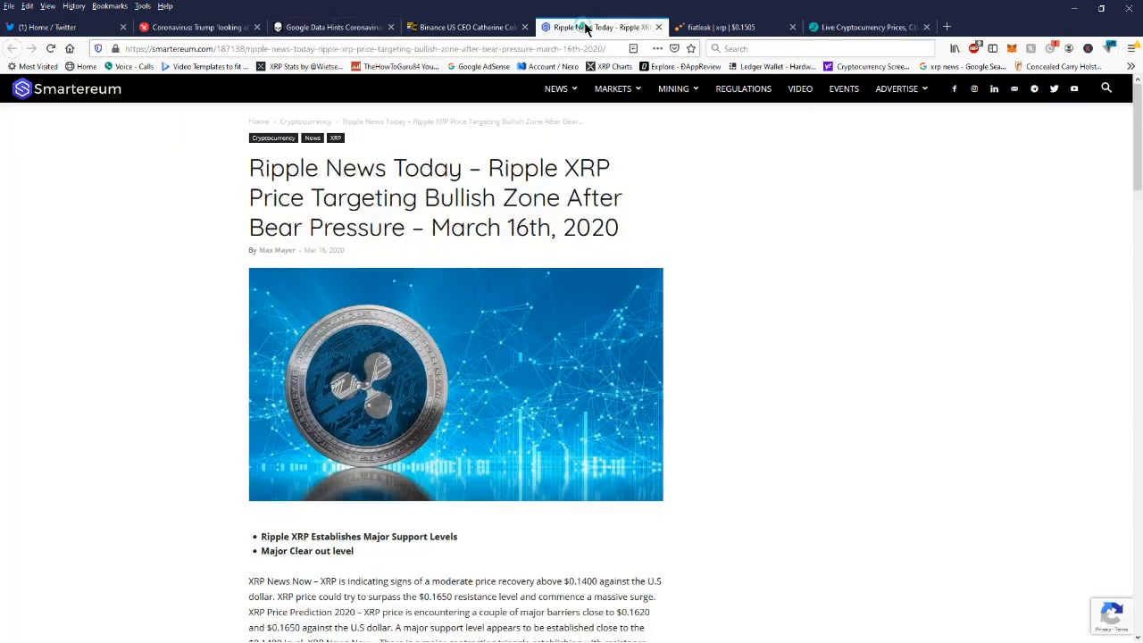
{"action": "mouse_move", "coordinate": [29, 281]}
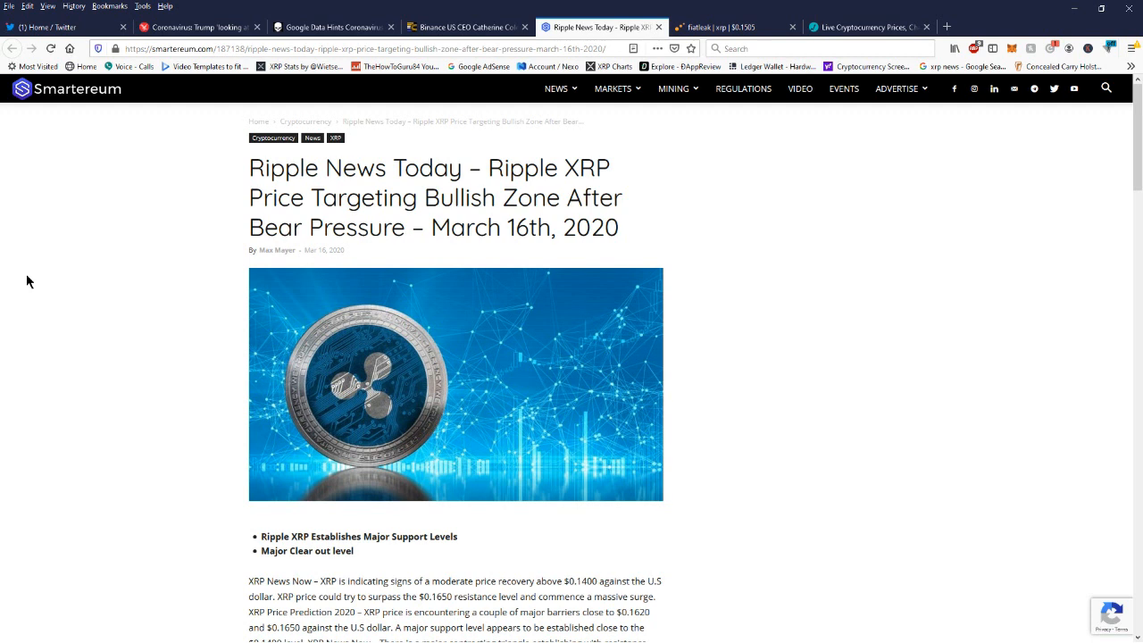
{"action": "scroll", "scroll_direction": "down", "scroll_amount": 3}
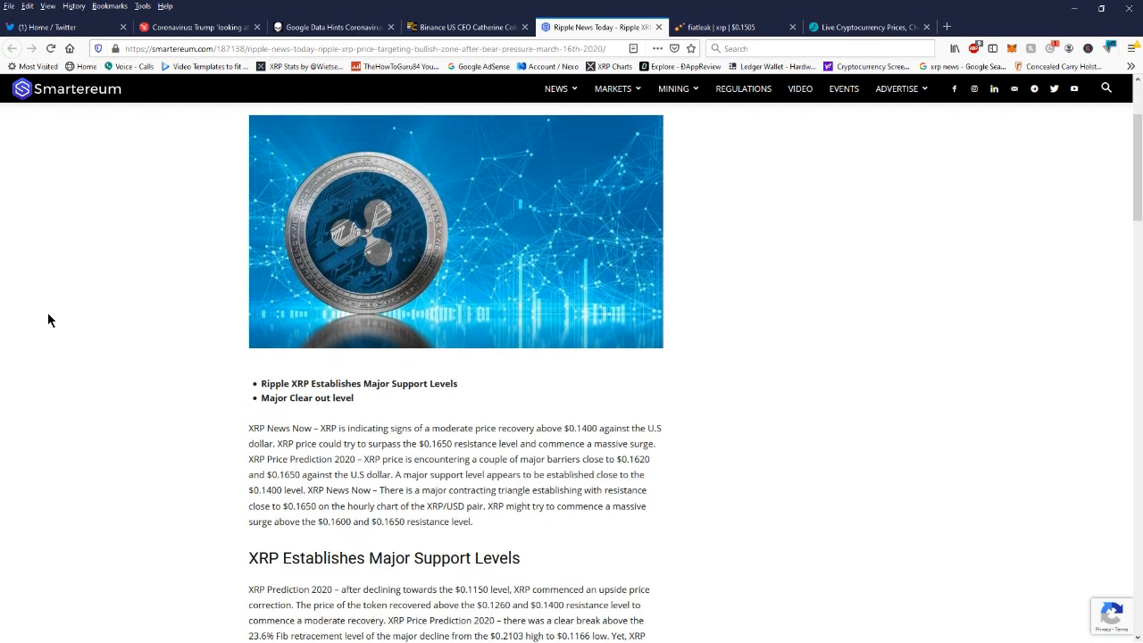
{"action": "scroll", "scroll_direction": "down", "scroll_amount": 3}
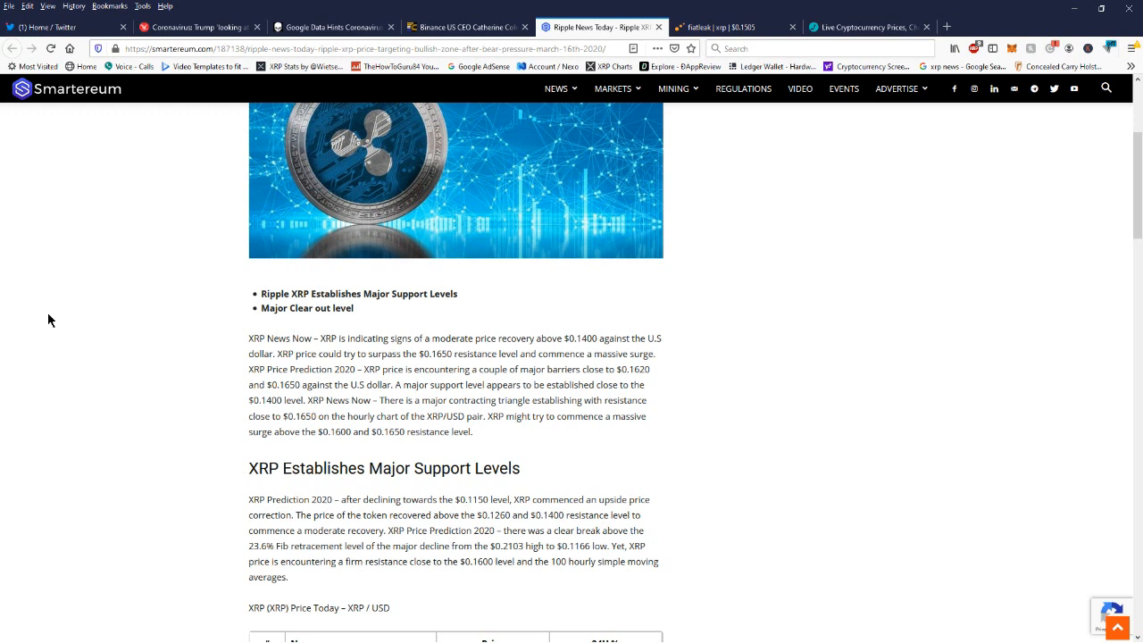
{"action": "mouse_move", "coordinate": [171, 279]}
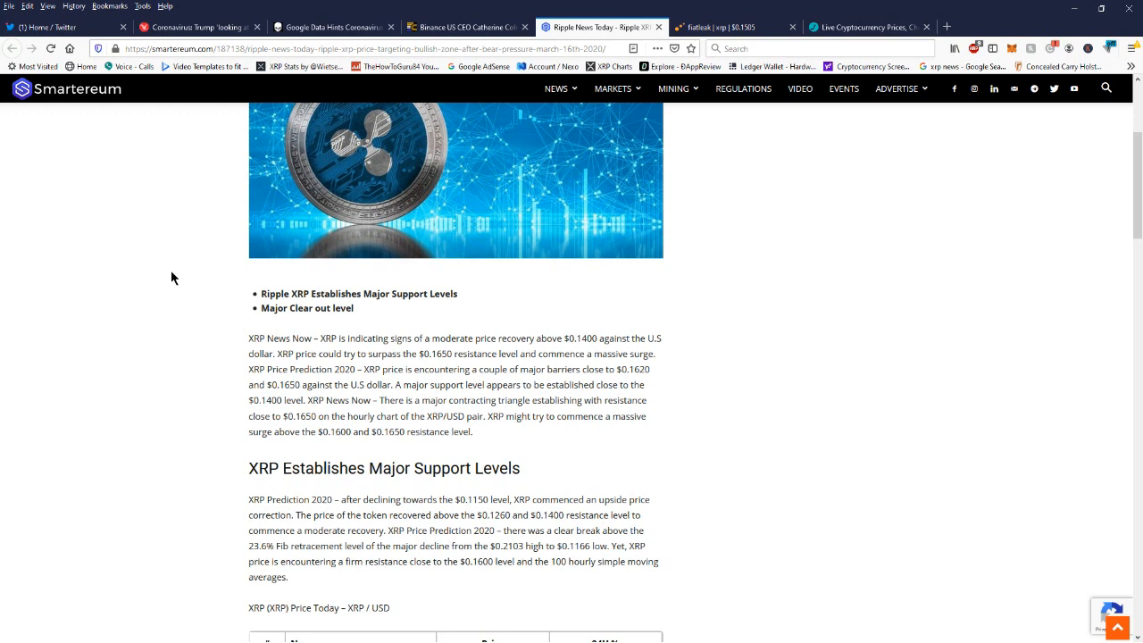
{"action": "scroll", "scroll_direction": "down", "scroll_amount": 3}
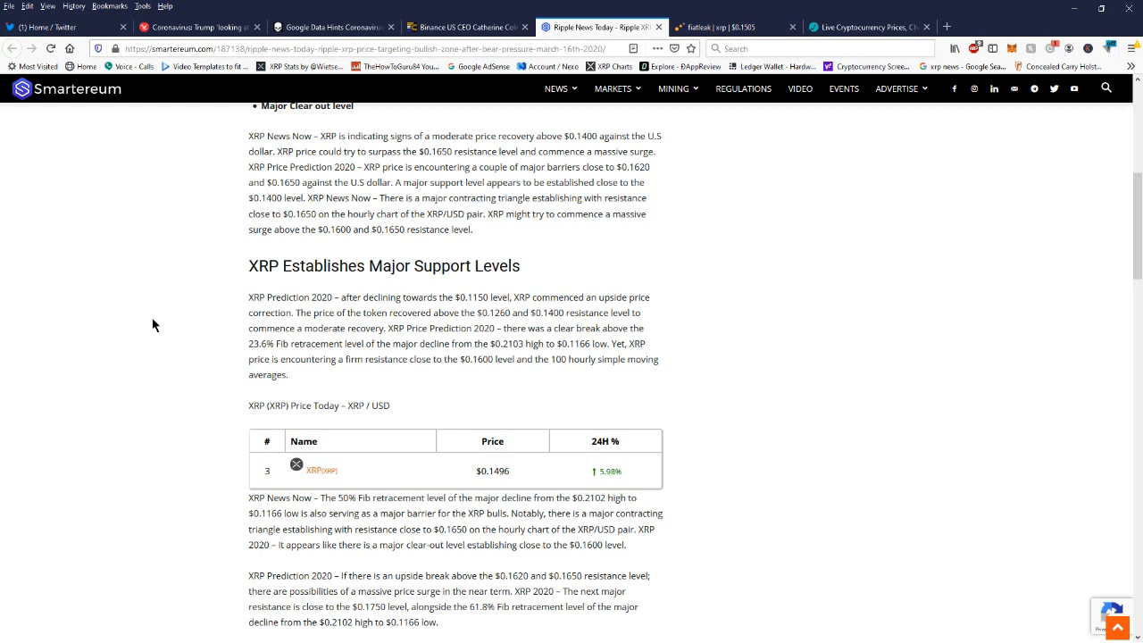
{"action": "mouse_move", "coordinate": [190, 123]}
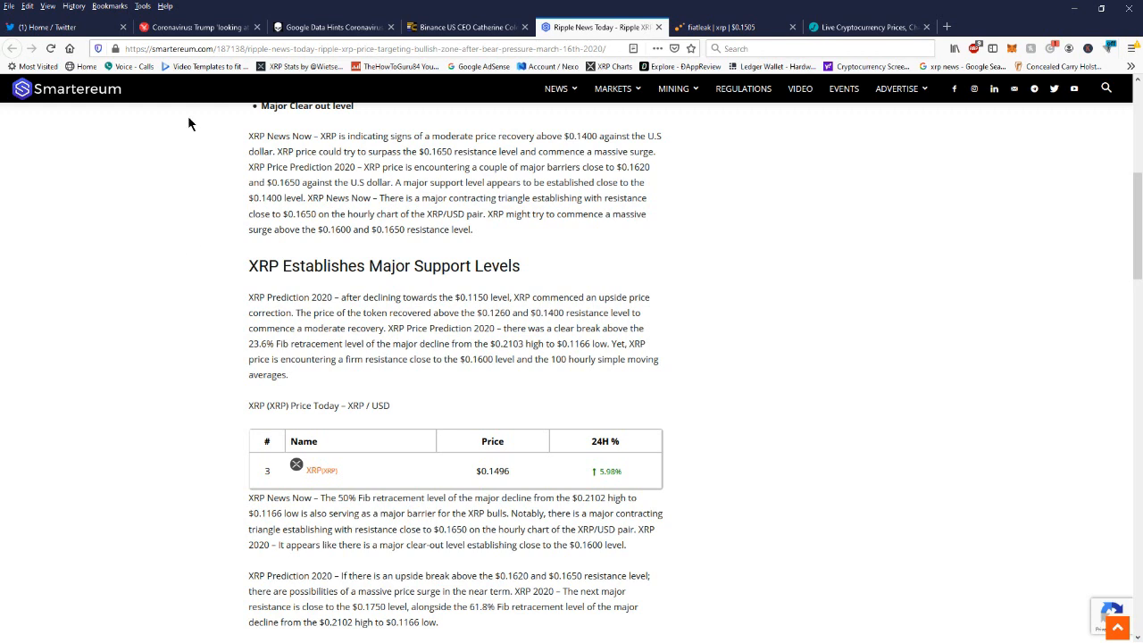
{"action": "left_click", "coordinate": [196, 27]}
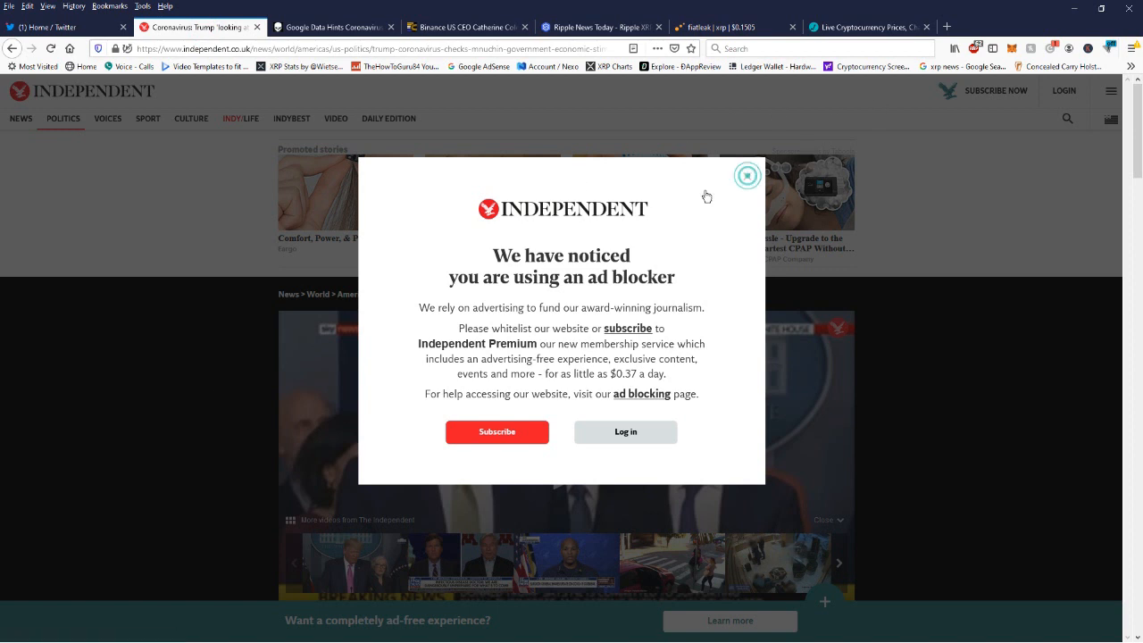
- Dismiss the ad-blocker notice and read into the $1,000 stimulus checks article
{"action": "left_click", "coordinate": [747, 175]}
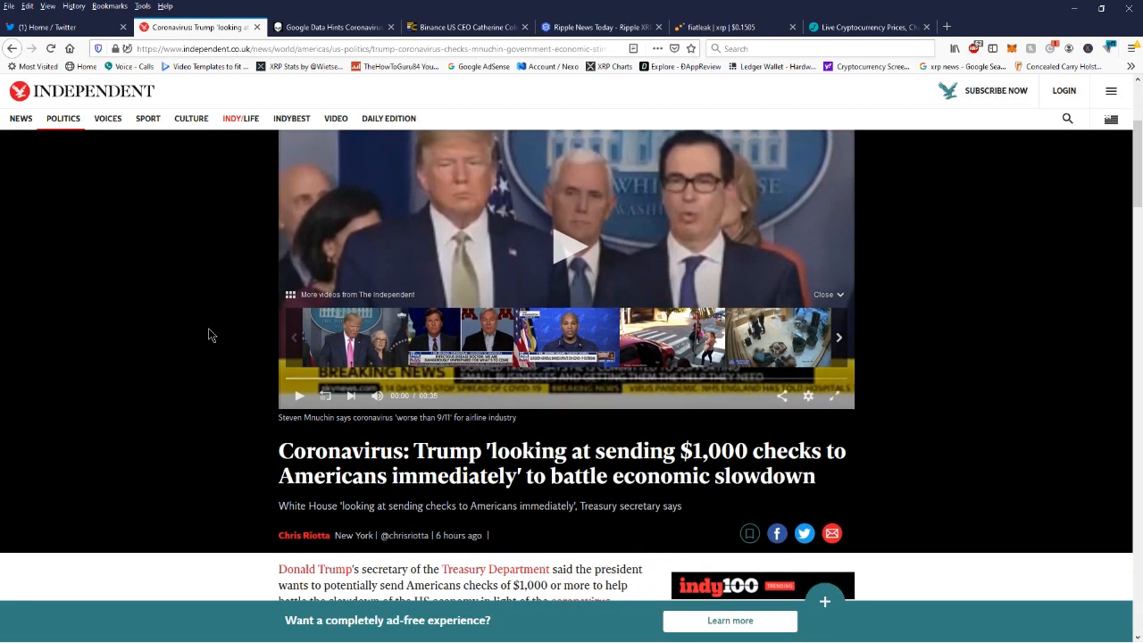
{"action": "scroll", "scroll_direction": "down", "scroll_amount": 3}
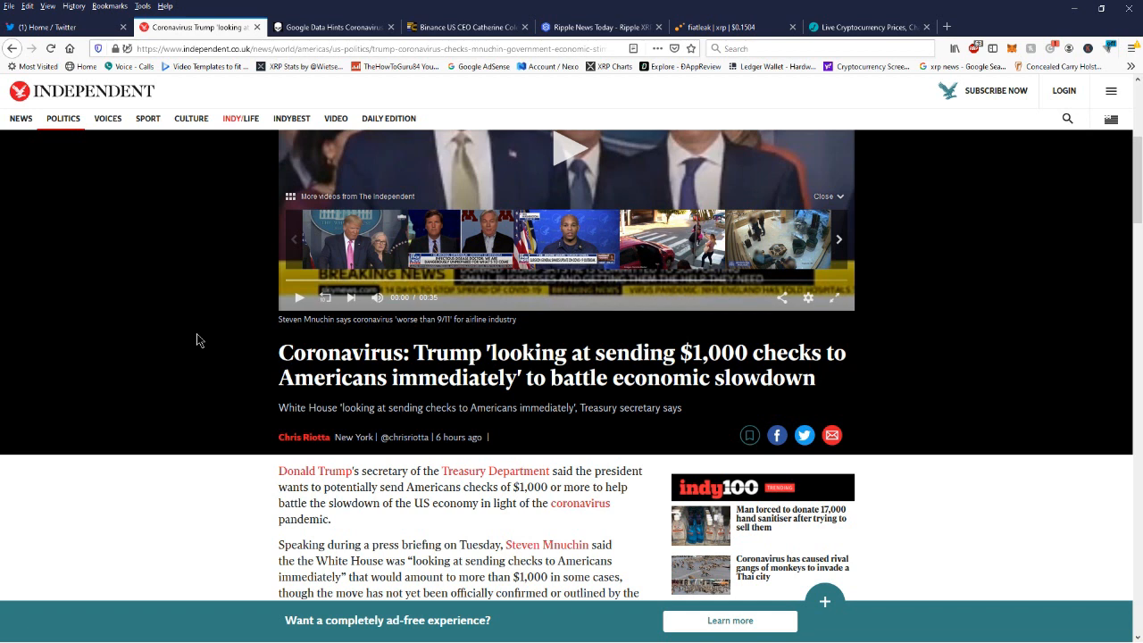
- Switch to CCN's article on Google data hinting at a coronavirus housing market crash
{"action": "left_click", "coordinate": [331, 26]}
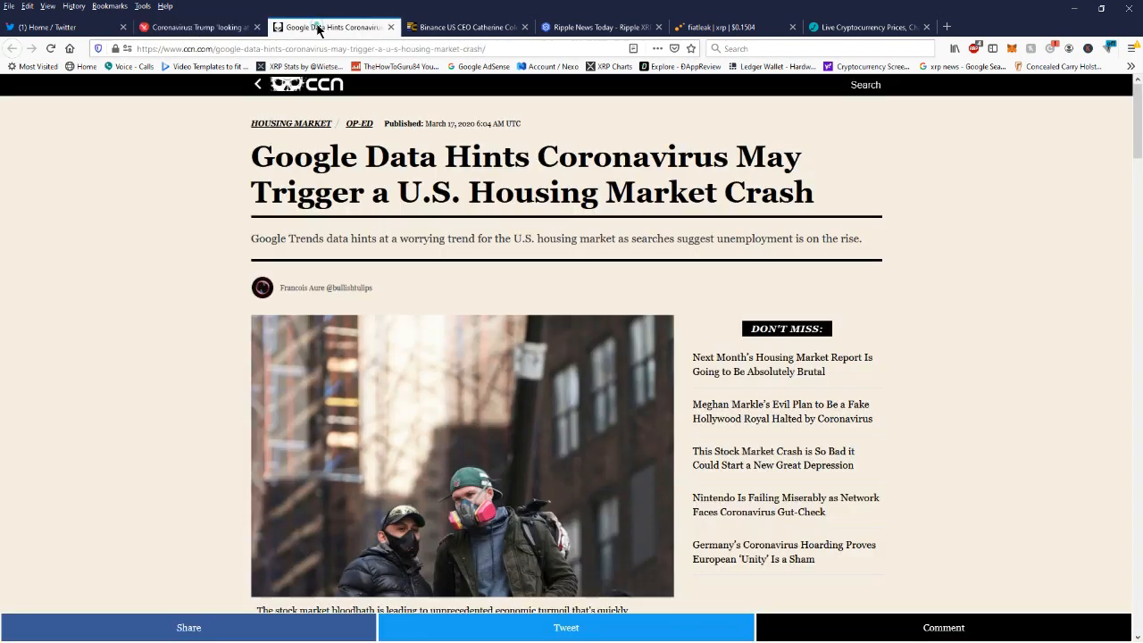
{"action": "mouse_move", "coordinate": [164, 193]}
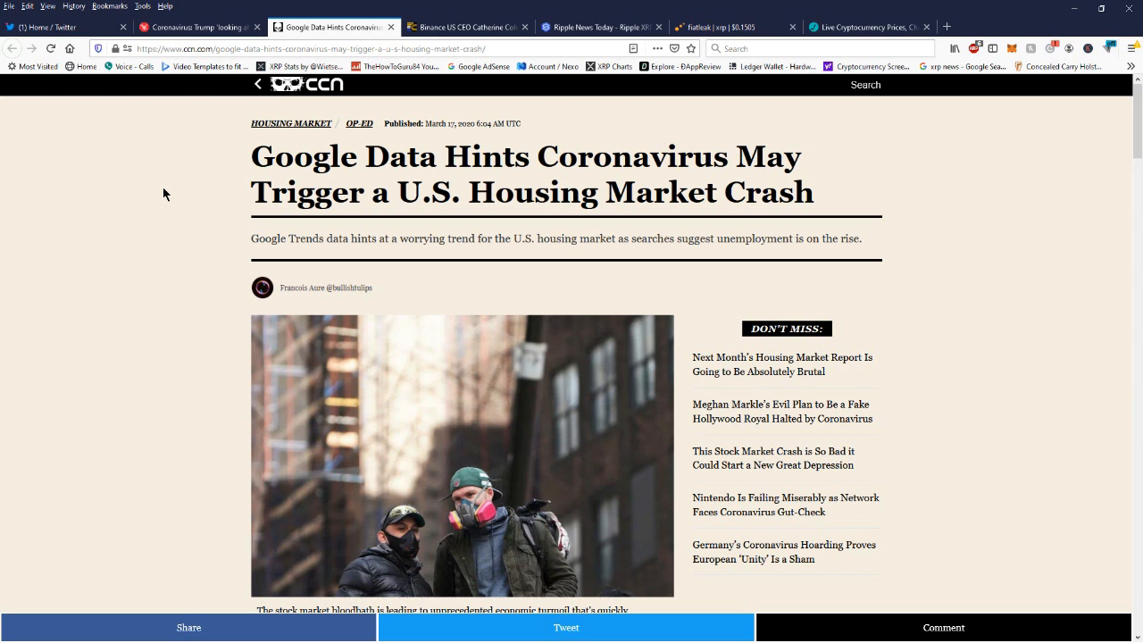
- Skim Coinfomania's Binance US CEO 'XRP is a faster Bitcoin' article, then return to the Ripple XRP article
{"action": "left_click", "coordinate": [465, 27]}
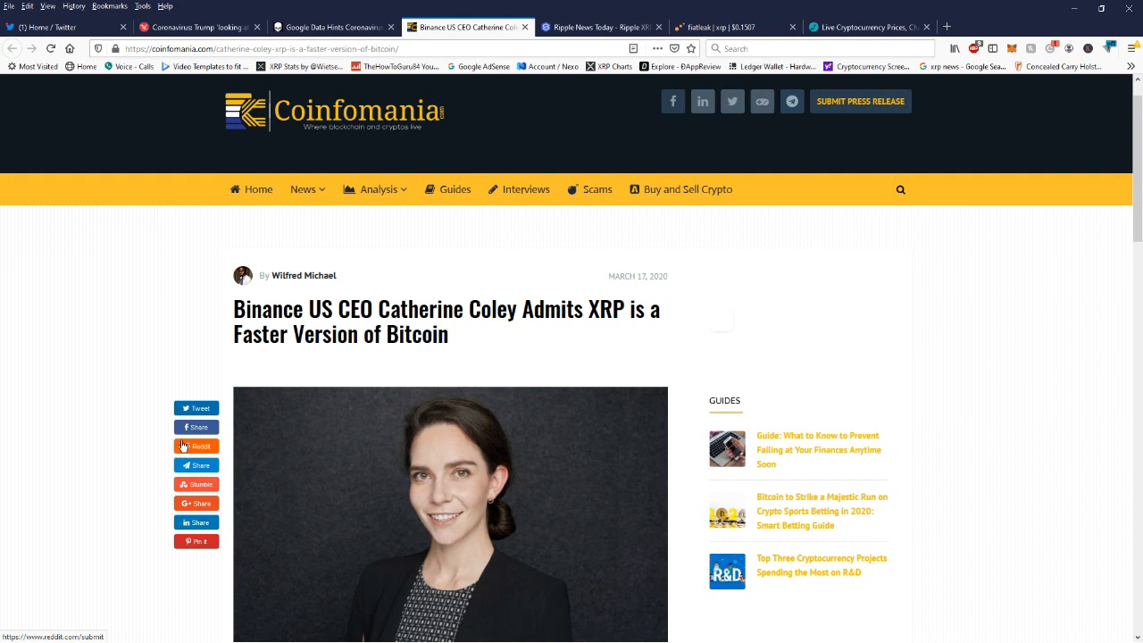
{"action": "mouse_move", "coordinate": [11, 450]}
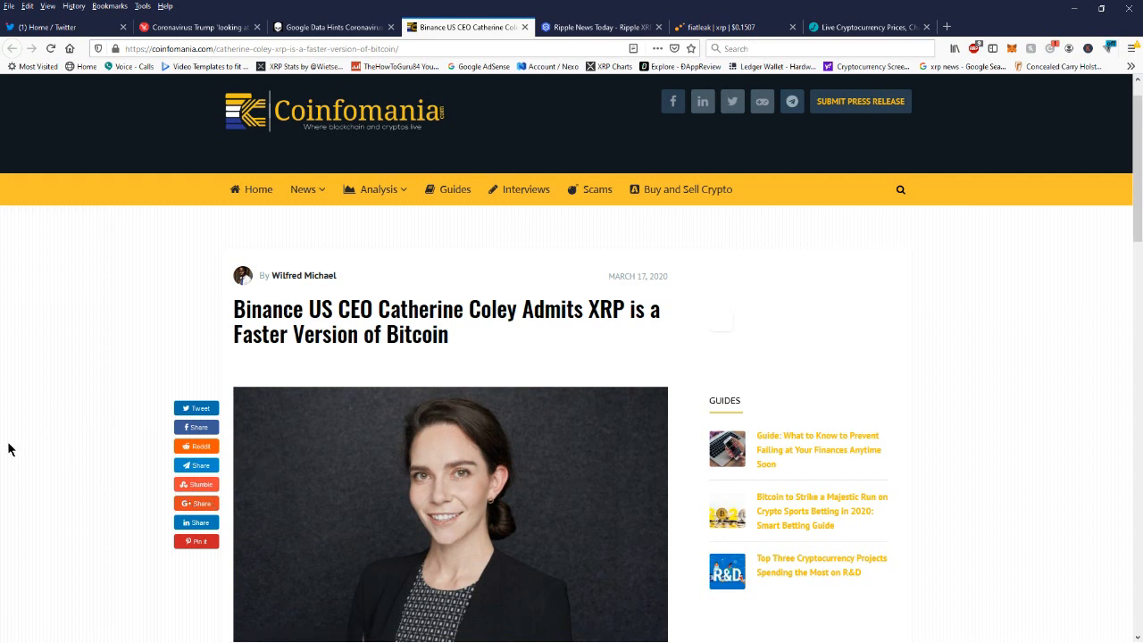
{"action": "scroll", "scroll_direction": "down", "scroll_amount": 3}
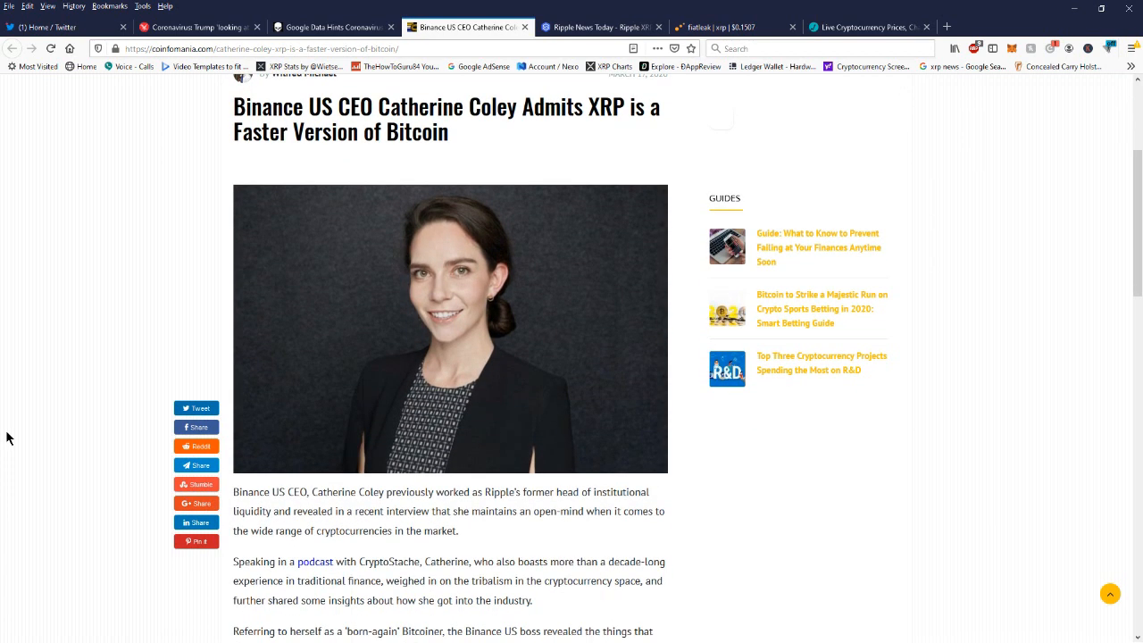
{"action": "scroll", "scroll_direction": "down", "scroll_amount": 3}
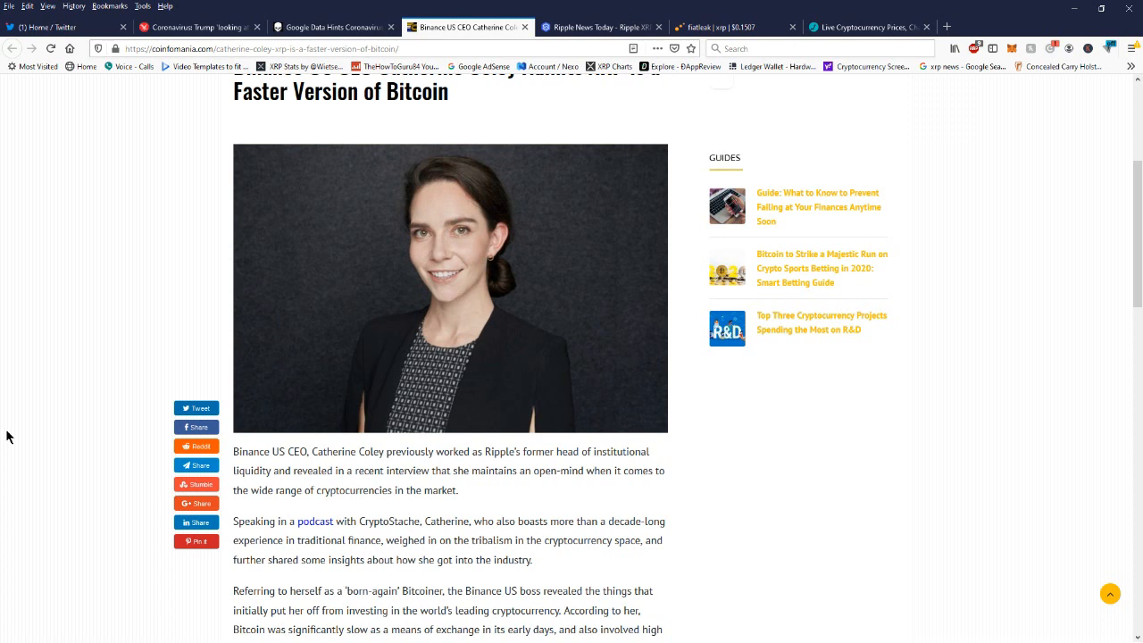
{"action": "mouse_move", "coordinate": [114, 294]}
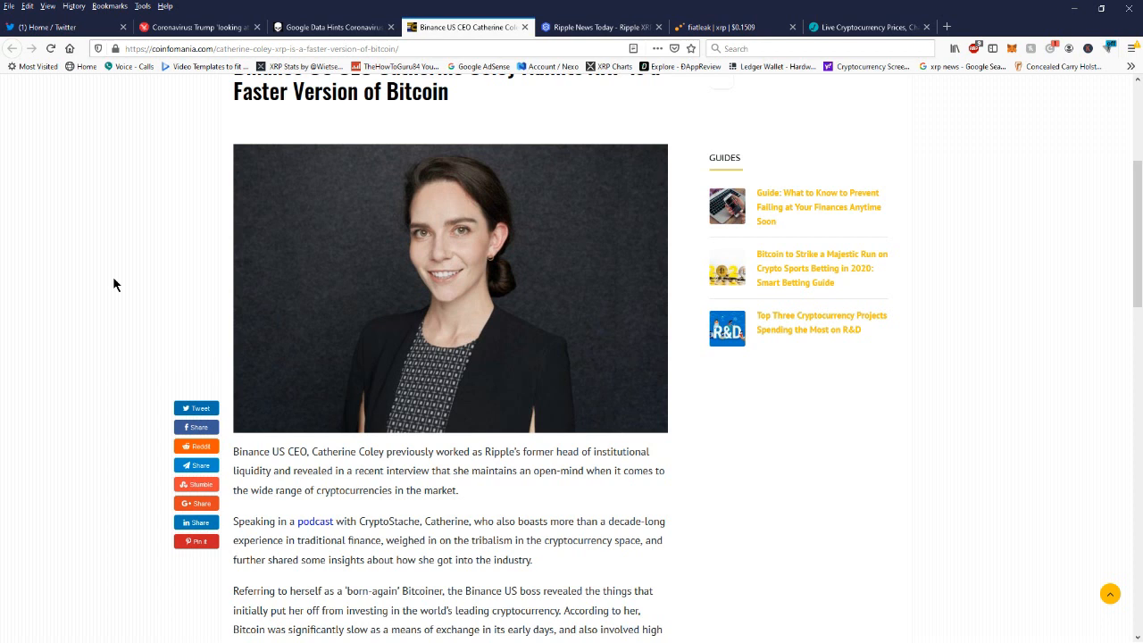
{"action": "mouse_move", "coordinate": [245, 161]}
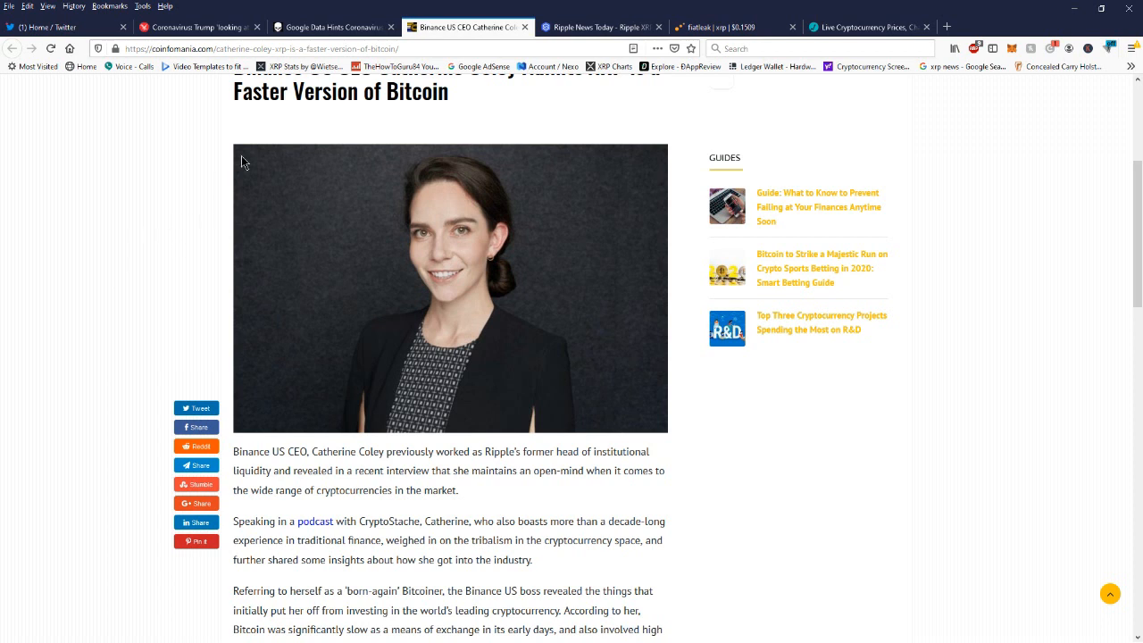
{"action": "scroll", "scroll_direction": "up", "scroll_amount": 3}
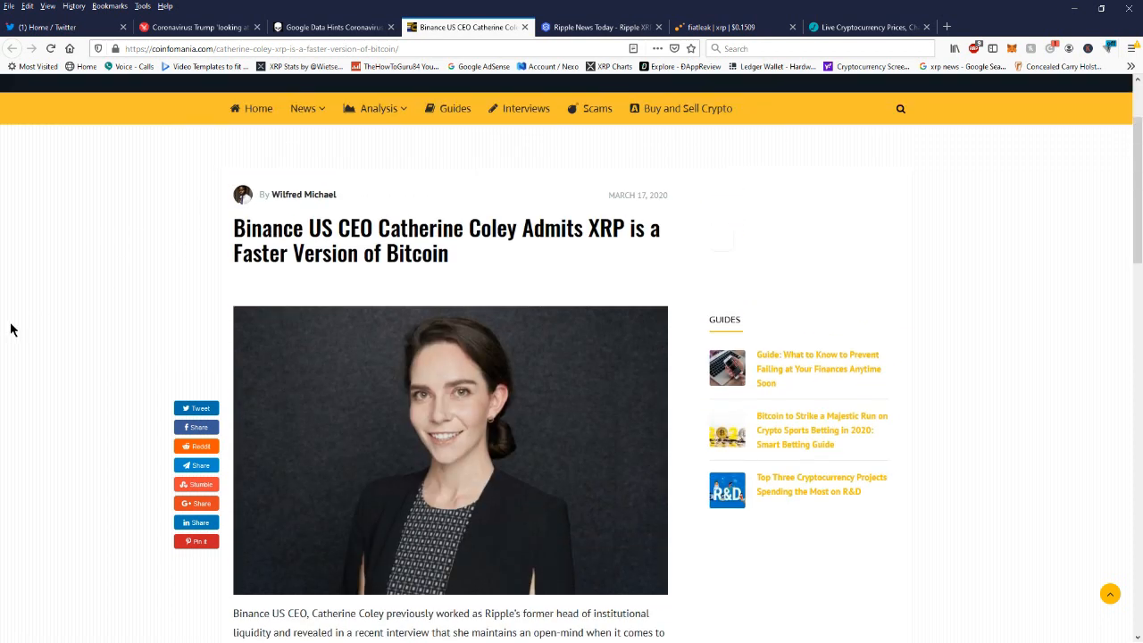
{"action": "scroll", "scroll_direction": "up", "scroll_amount": 3}
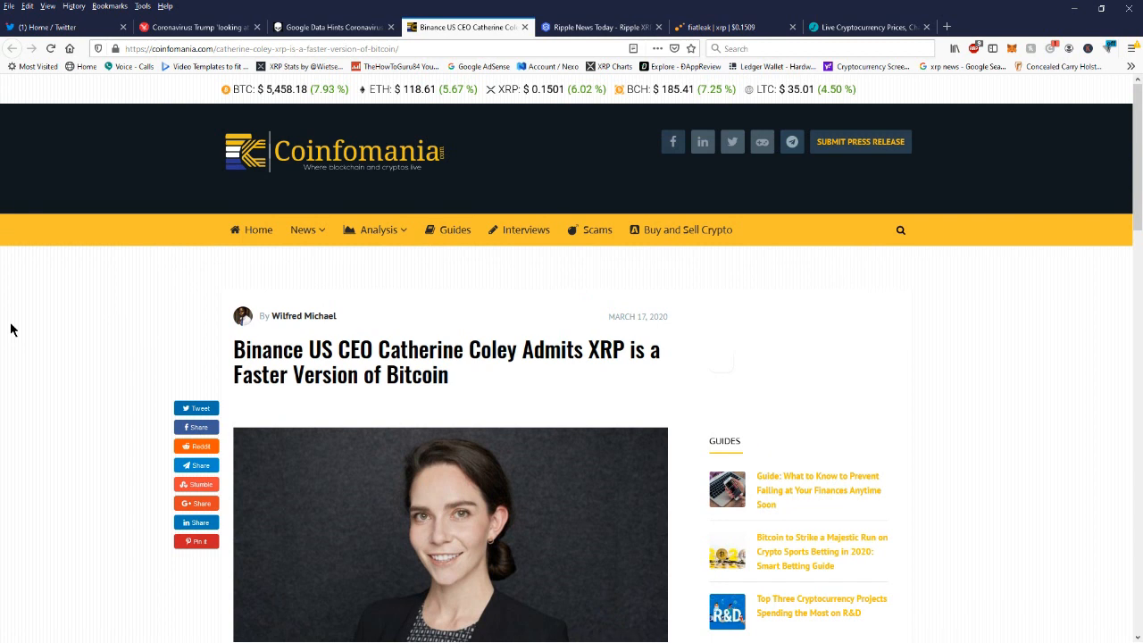
{"action": "left_click", "coordinate": [600, 27]}
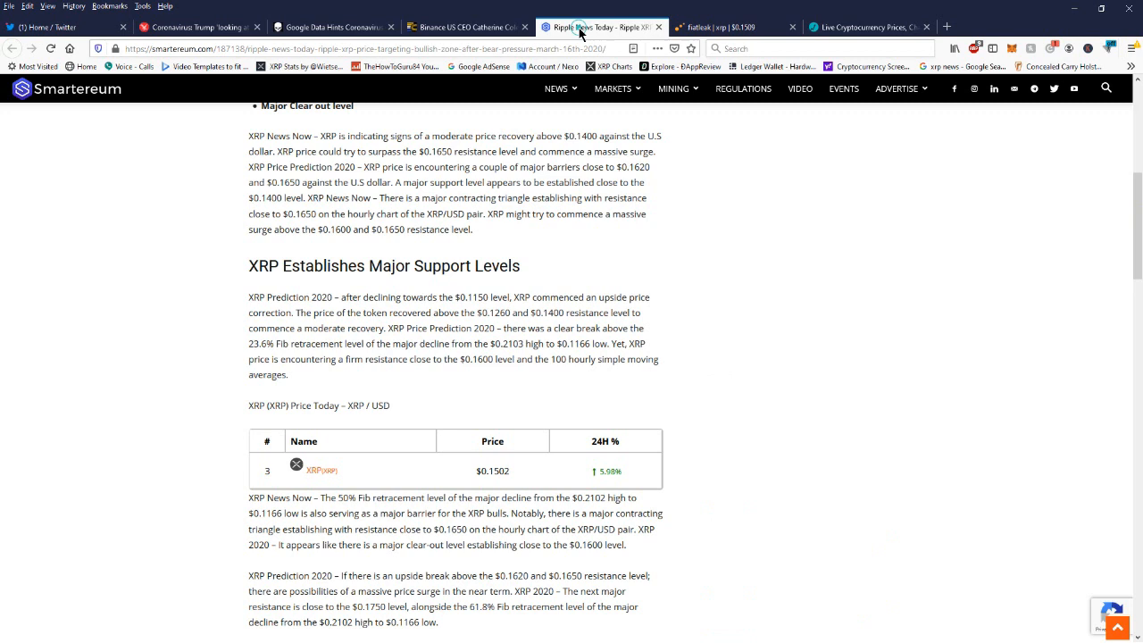
- Pass through Fiatleak's live XRP/USD map and return to the Live Coin Watch price table
{"action": "scroll", "scroll_direction": "up", "scroll_amount": 3}
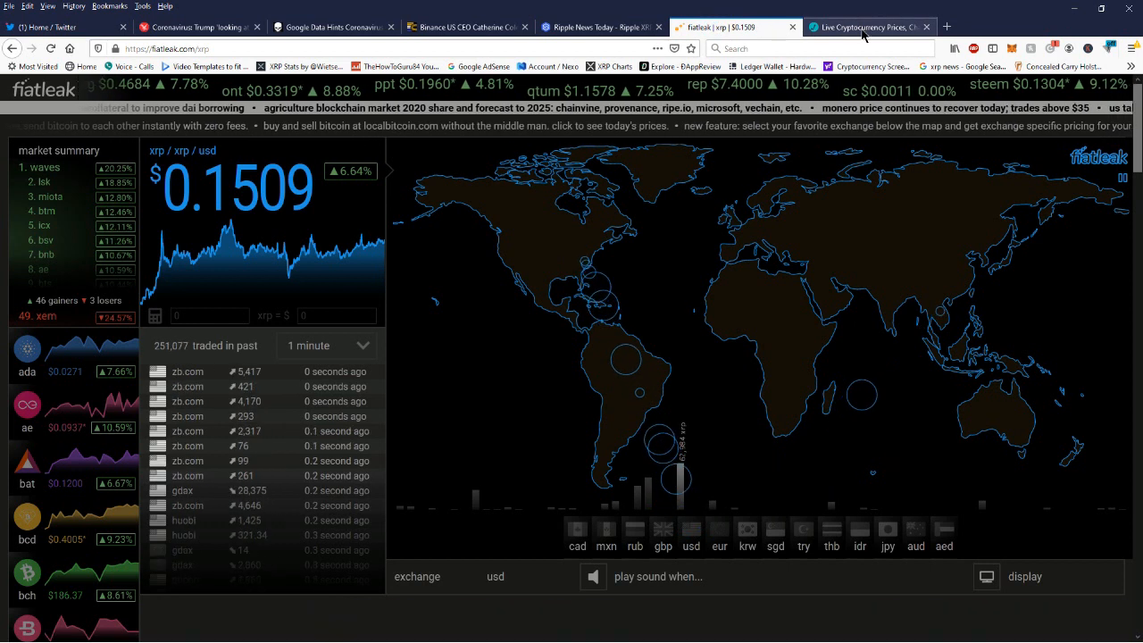
{"action": "left_click", "coordinate": [866, 26]}
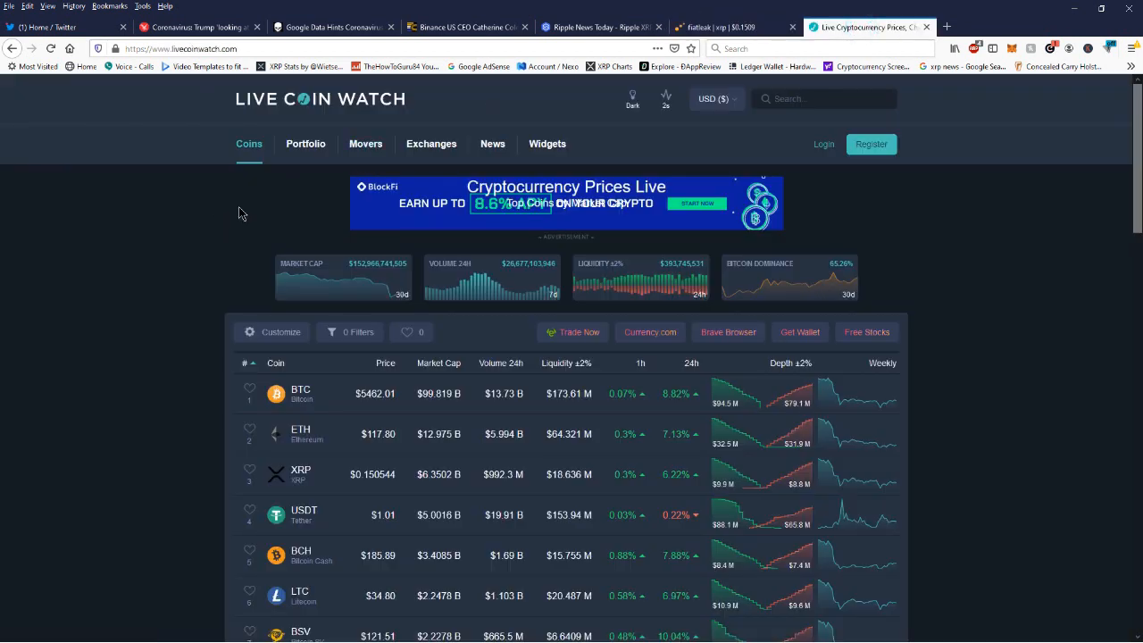